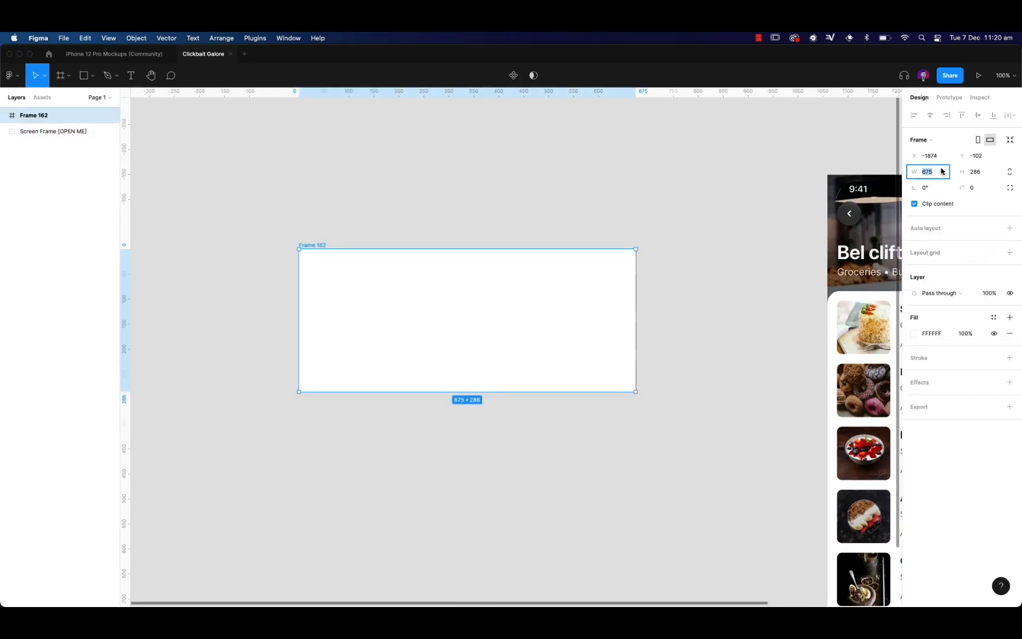
Size the banner frame to 676 by 320 and paste in the iPhone 12 Pro mockup.
text(800)
click(976, 172)
text(320)
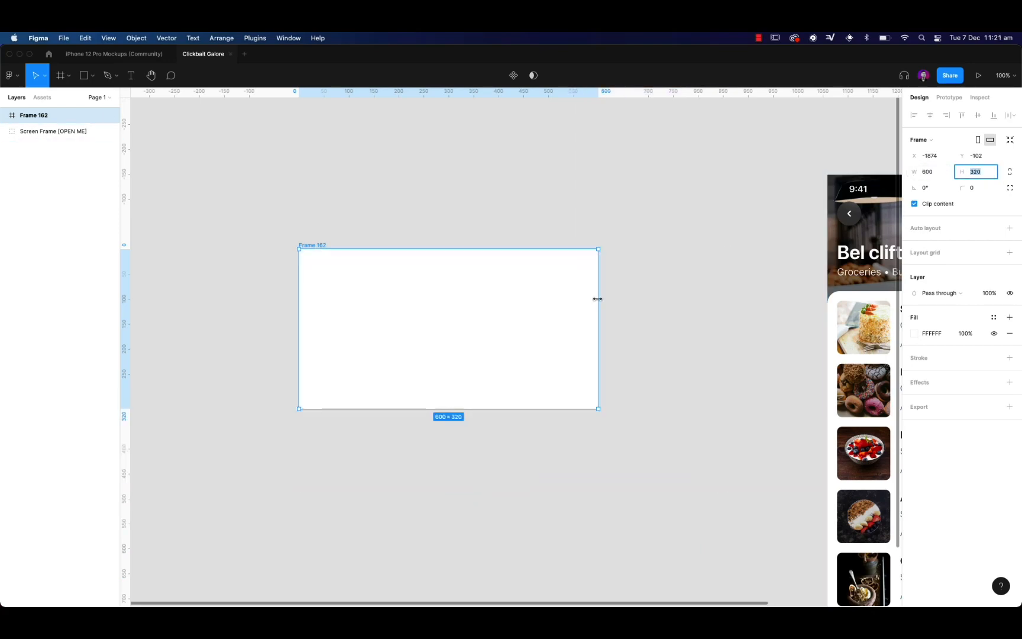
key(Cmd+V)
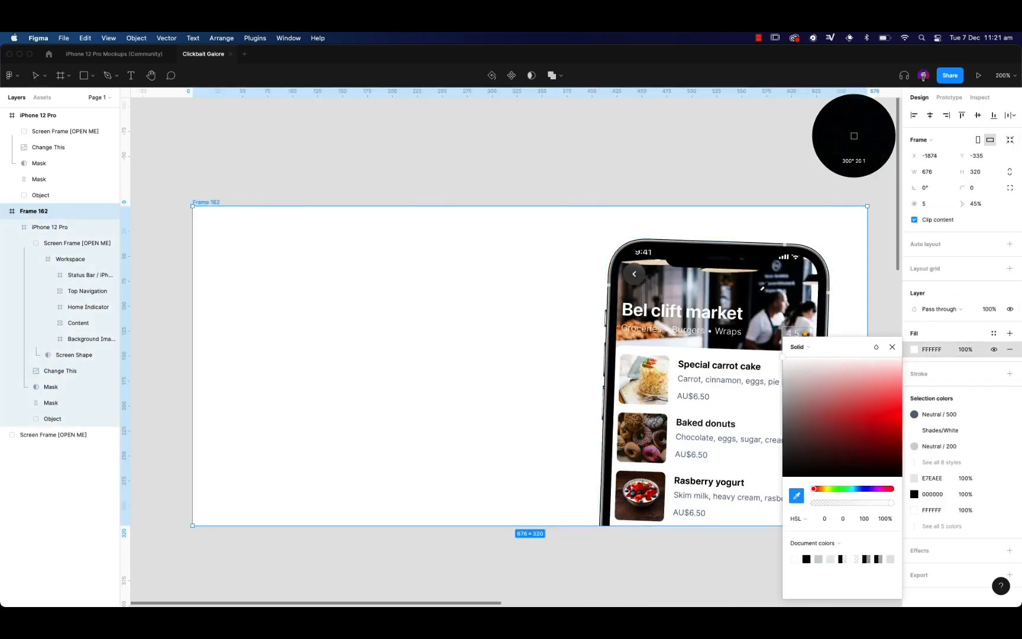
Fill the original banner dark 121825 and give the duplicate a peach background.
click(825, 466)
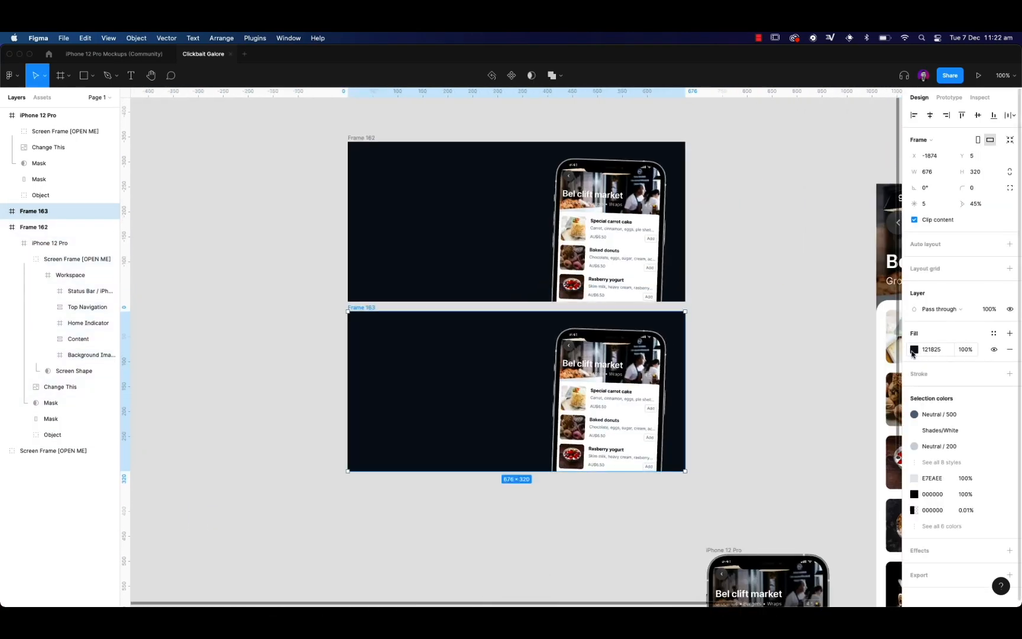
click(914, 350)
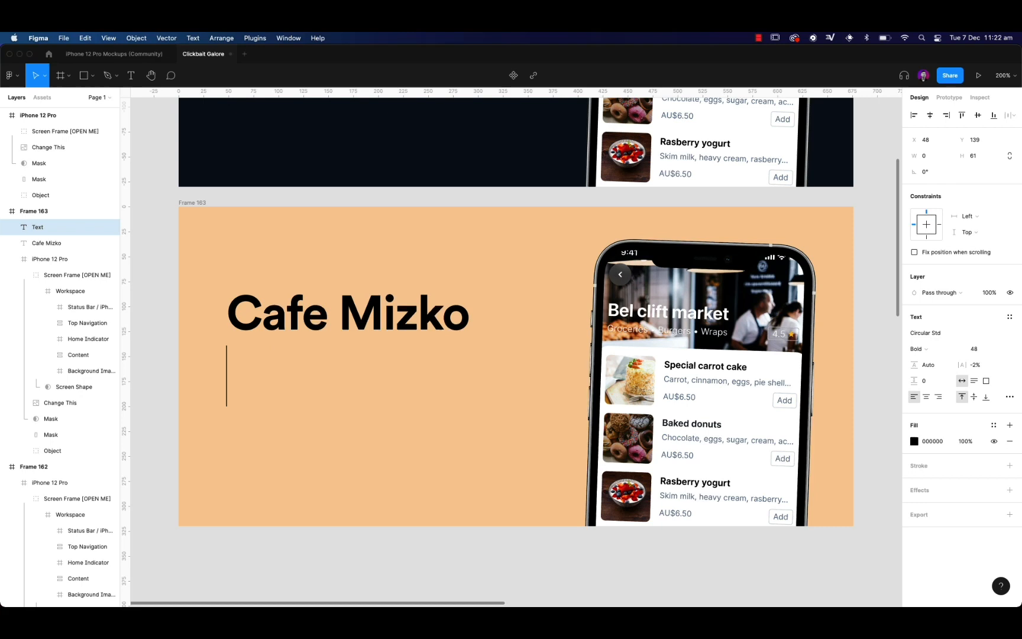
Type the tagline 'Order cafe food on-demand.' under the Cafe Mizko headline.
text(Cafe ordering)
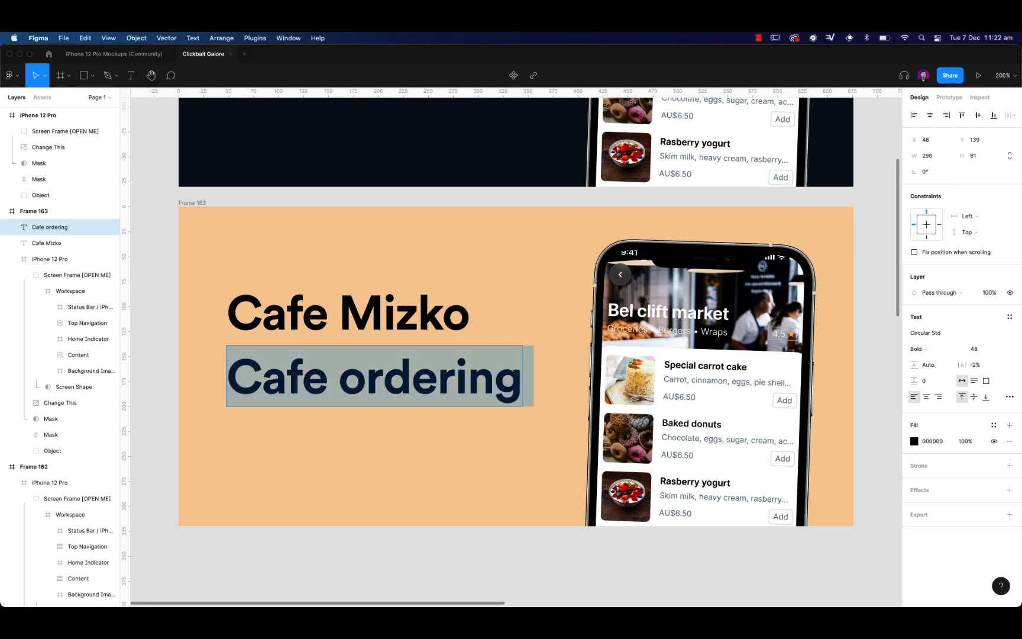
text(Order cafe food ondemand.)
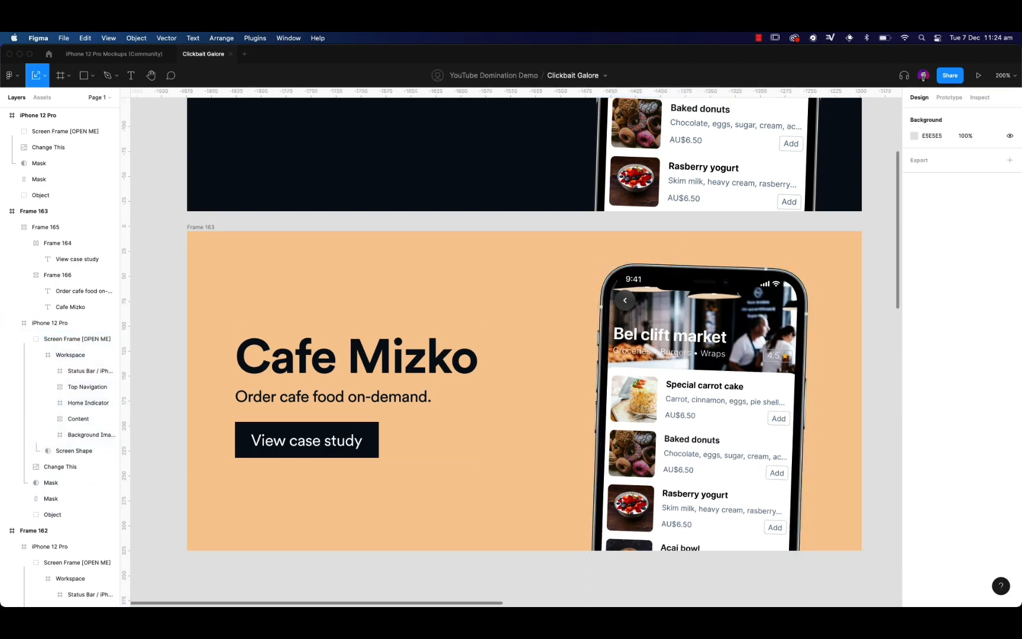
Remove the pancake photo's background with the Remove BG plugin.
click(254, 37)
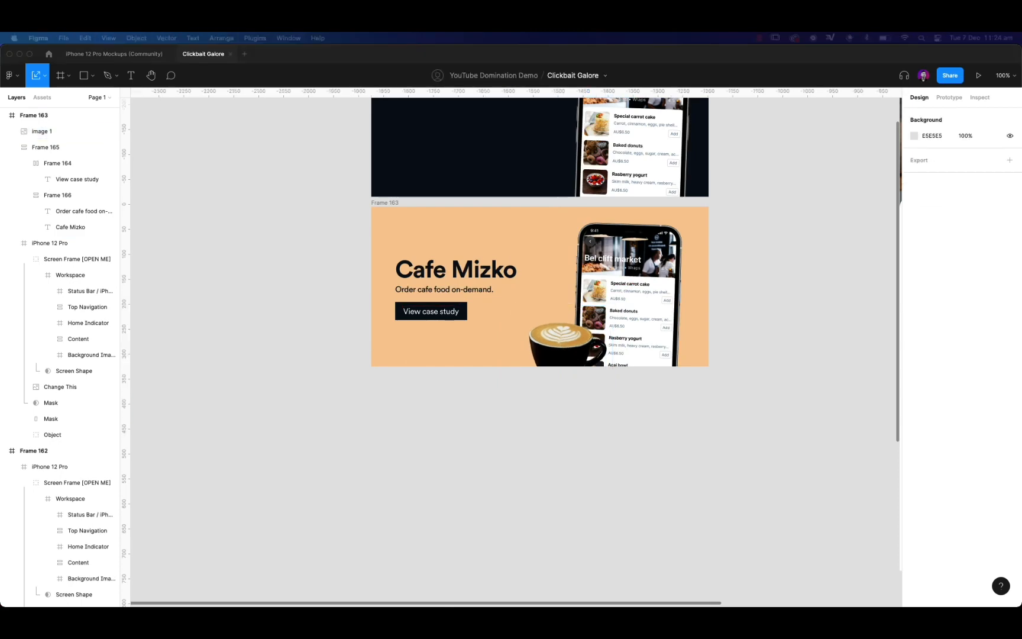
click(255, 37)
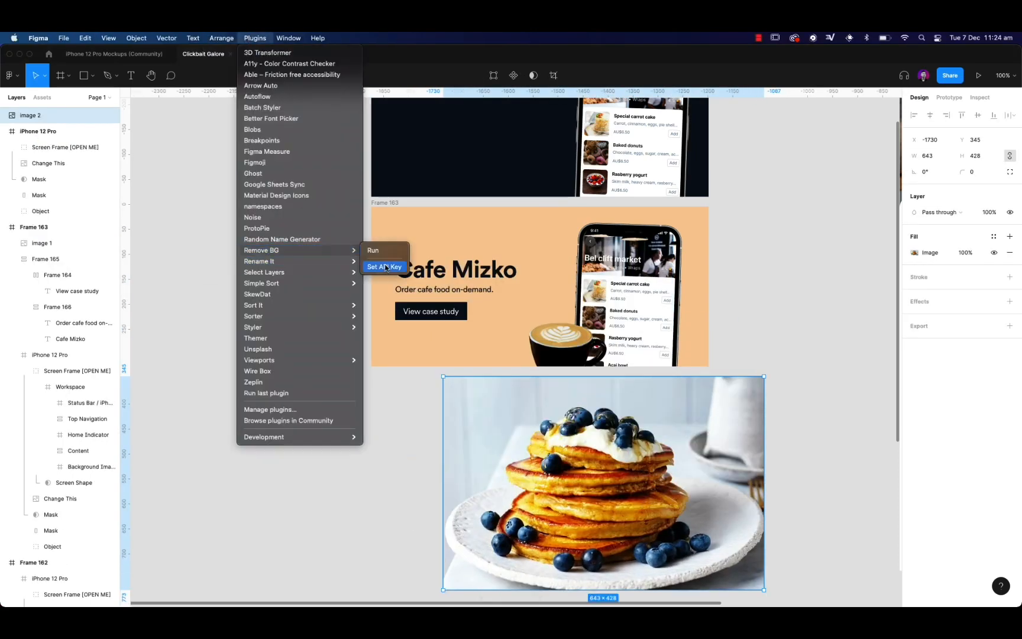
click(372, 250)
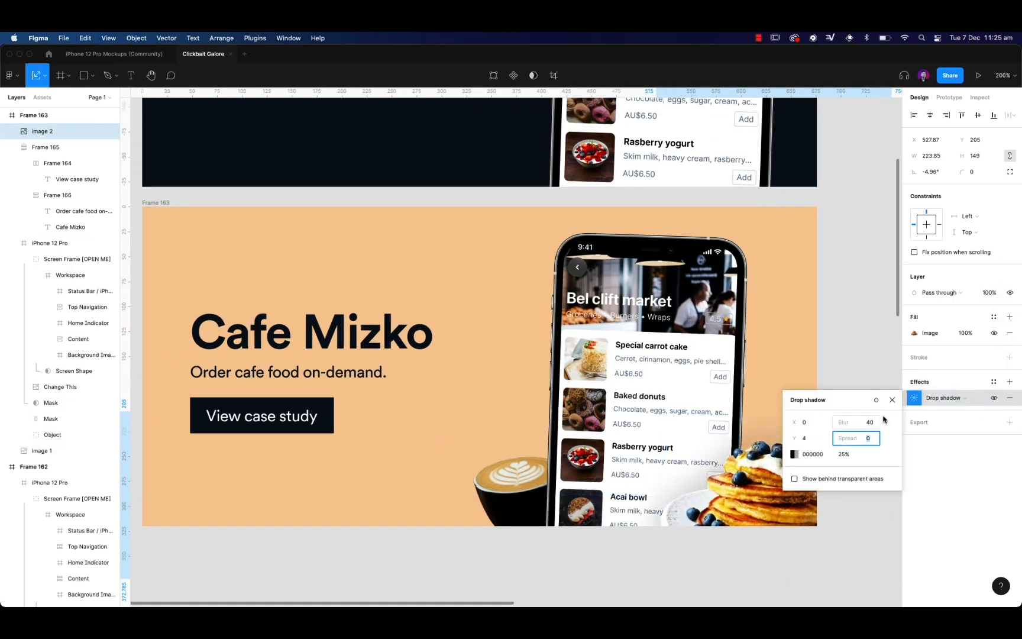
Select the phone mockup's mask and object layers on the dark banner.
click(52, 344)
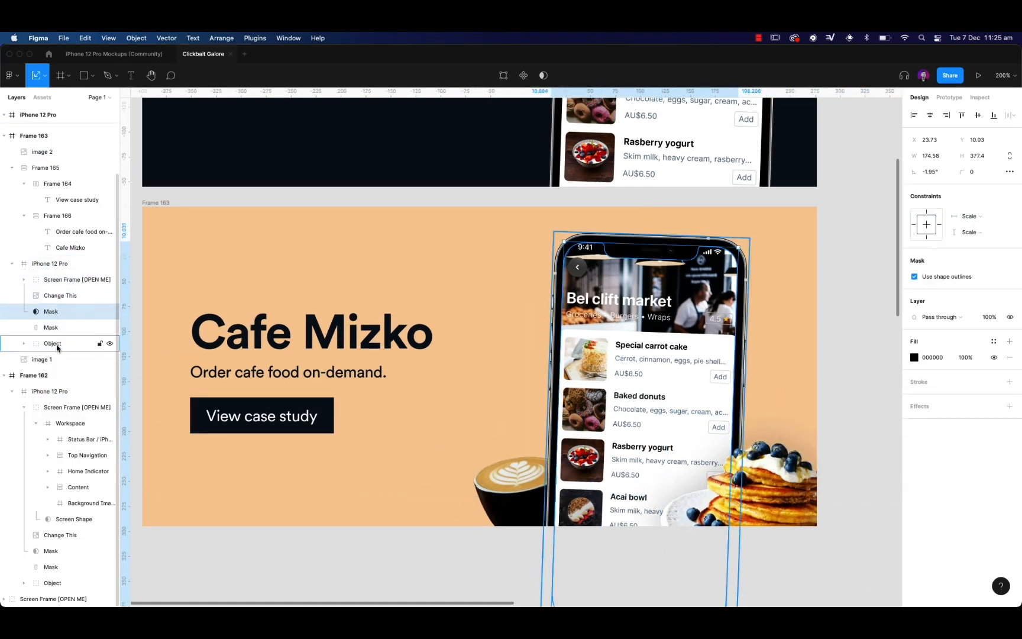
click(50, 263)
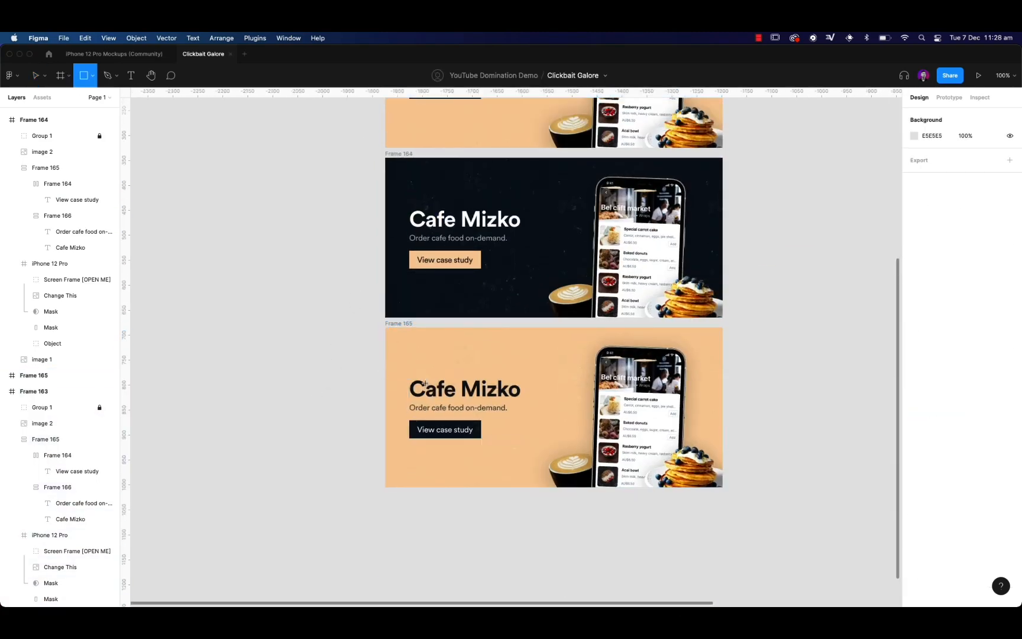
Draw a large dark circle over the third banner's left side and recolour its text.
drag(634, 329, 721, 485)
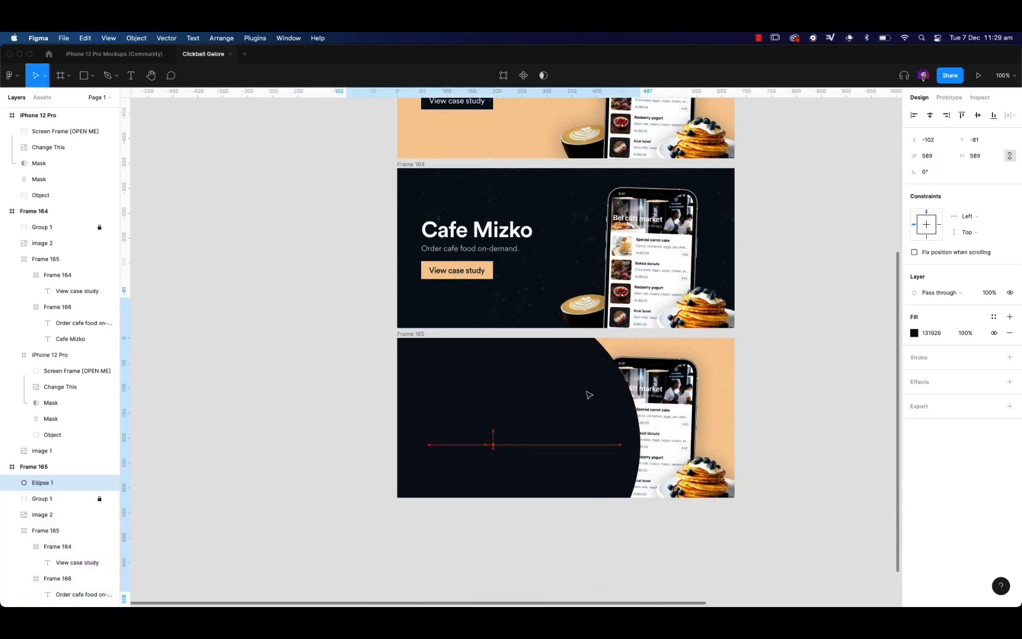
click(913, 470)
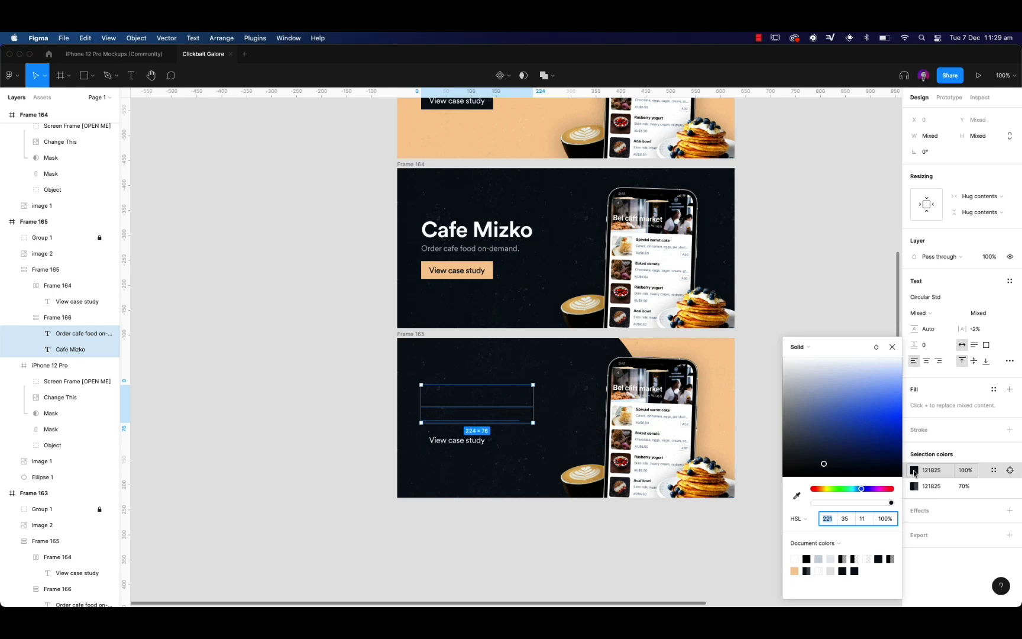